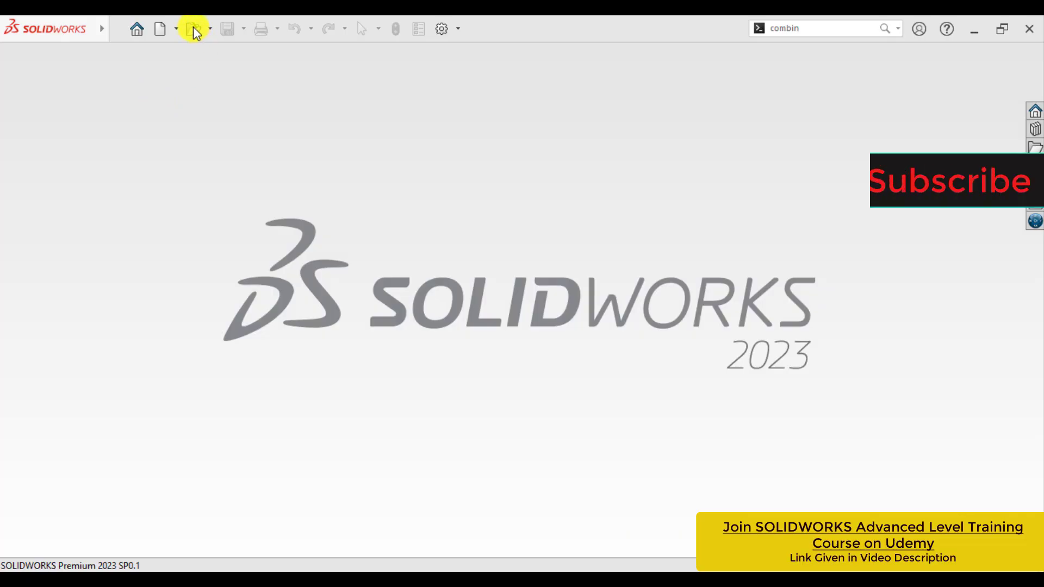
- Select the Pin Holder STEP file from Desktop > U-Joint > STEP File for opening
click(193, 29)
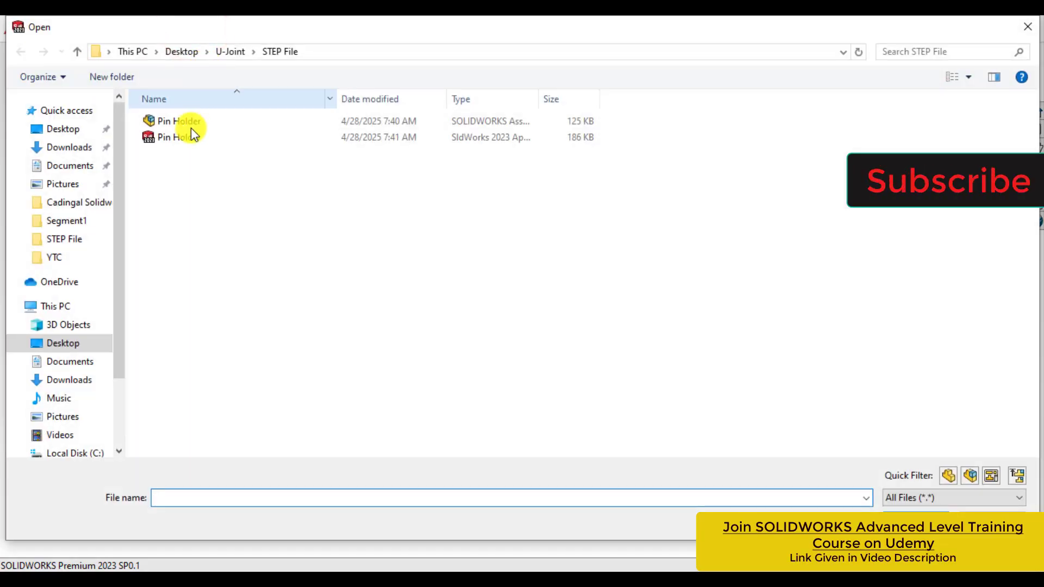
click(178, 137)
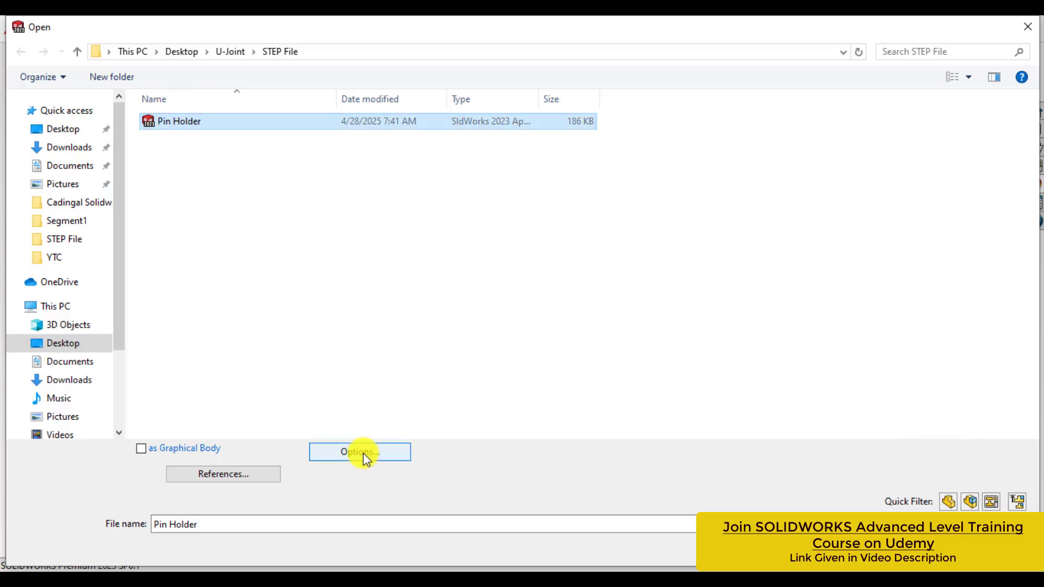
- Keep STEP import mapping at Default (as per the file) and open Pin Holder as an assembly
click(359, 452)
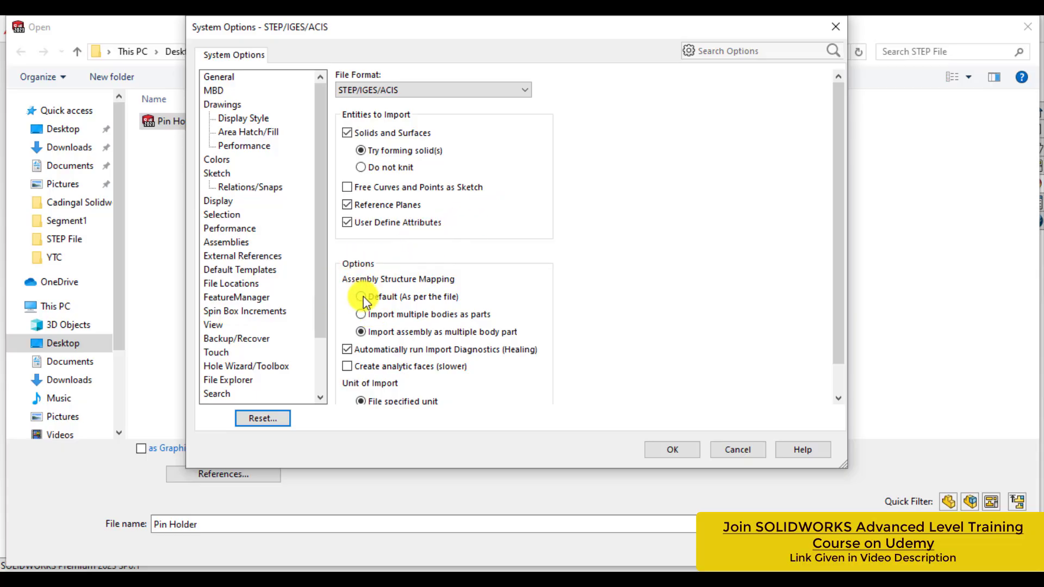
click(361, 296)
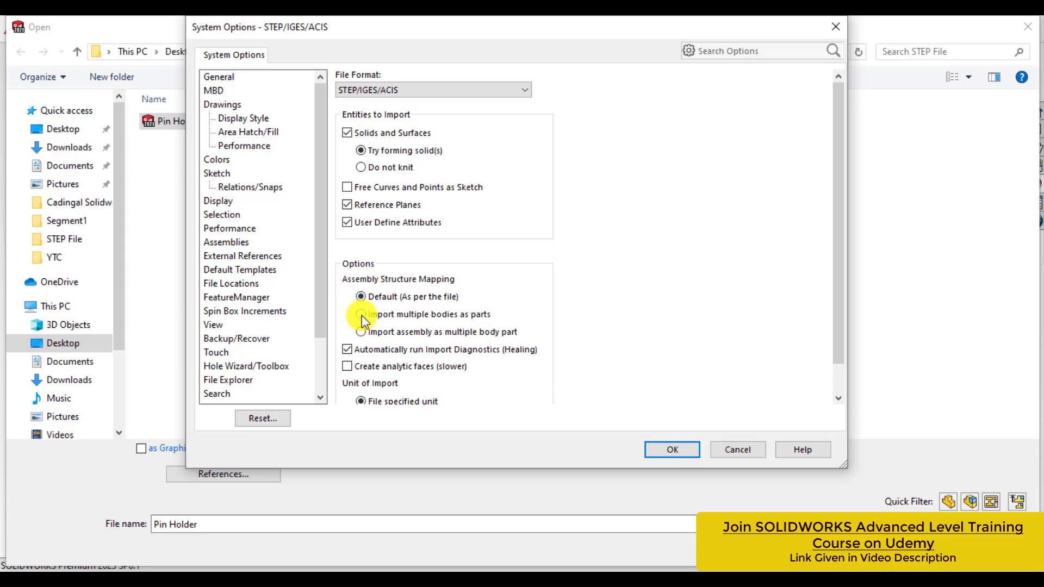
click(360, 332)
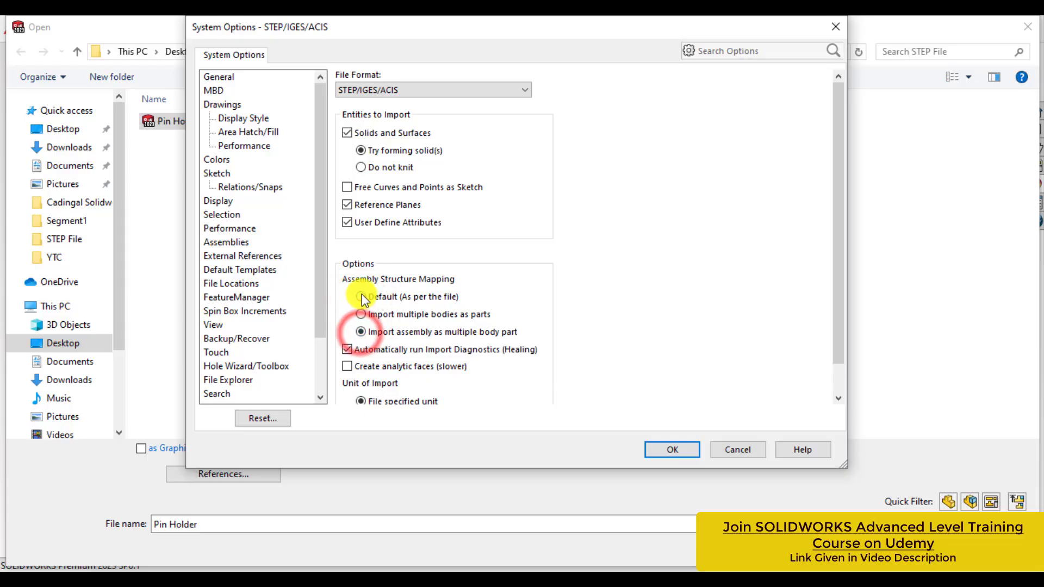
click(359, 296)
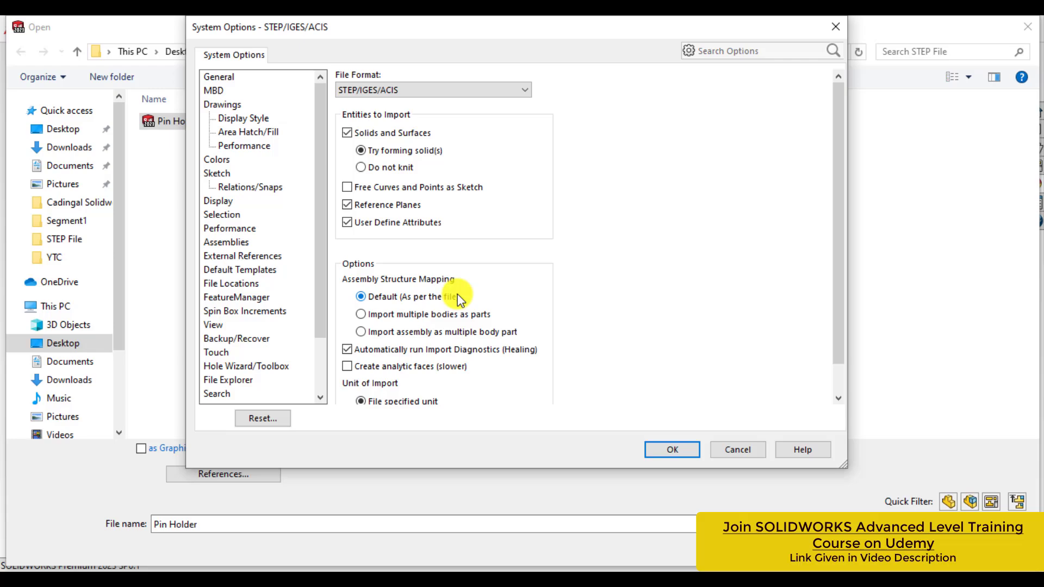
click(671, 450)
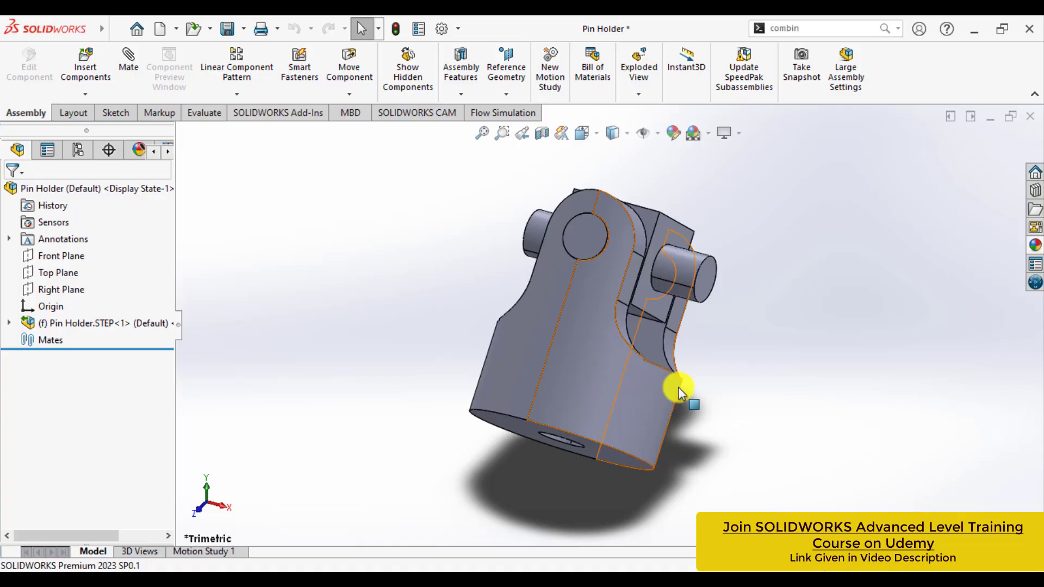
drag(679, 389, 619, 318)
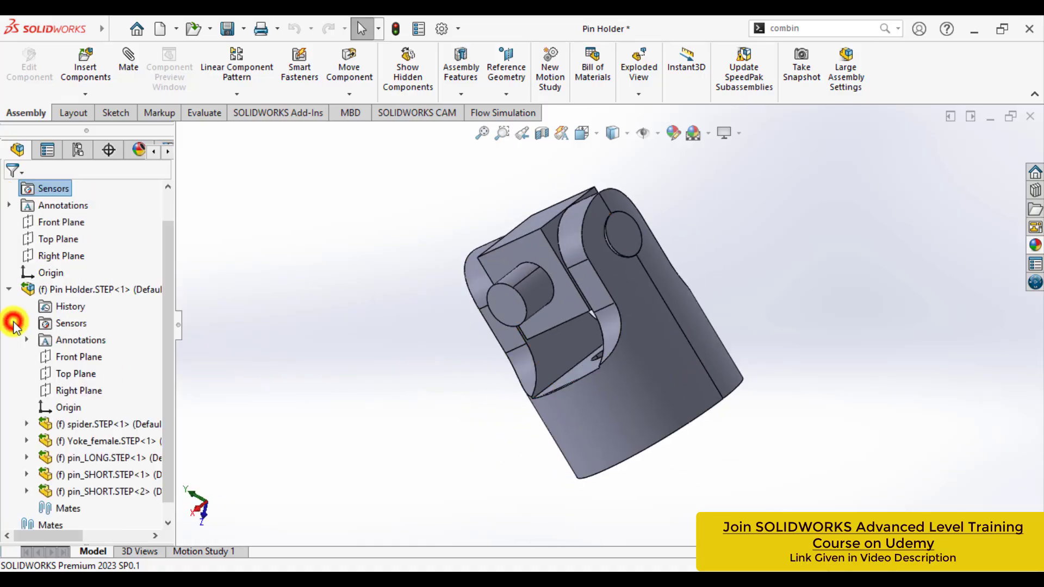
click(9, 288)
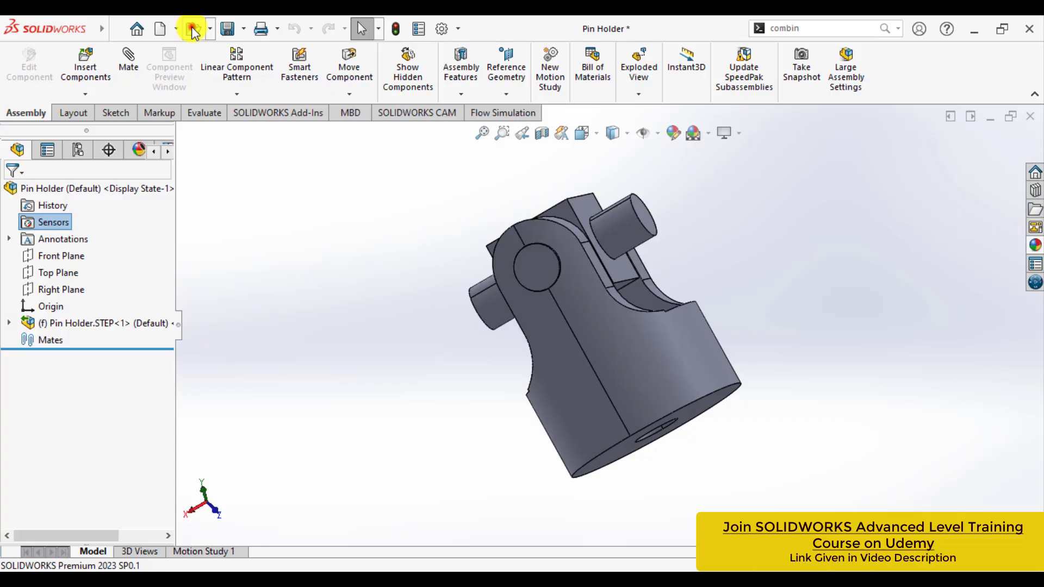
- Reopen Pin Holder with the STEP import set to Import assembly as multiple body part
click(193, 29)
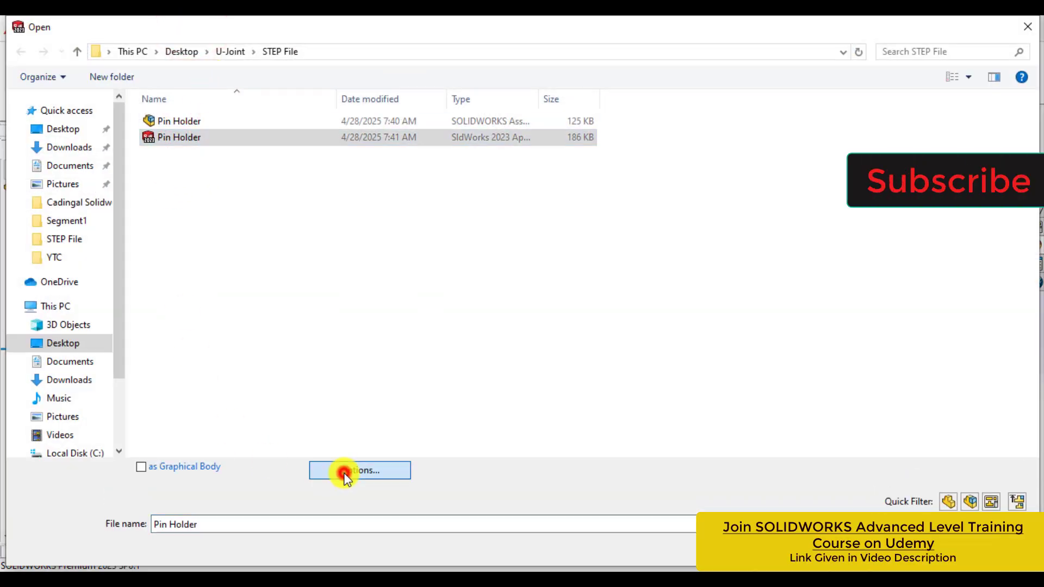
click(359, 470)
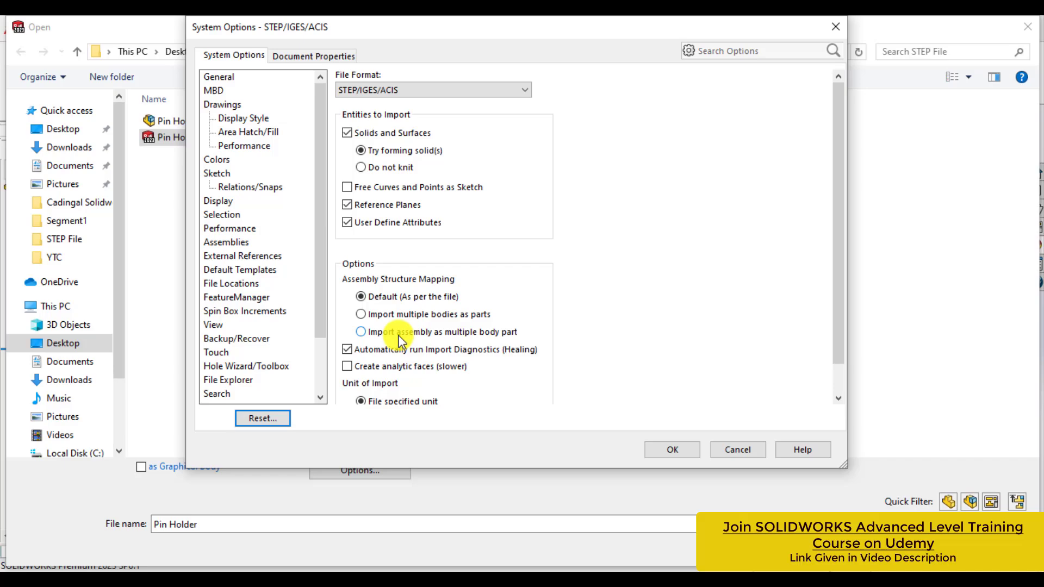
click(360, 332)
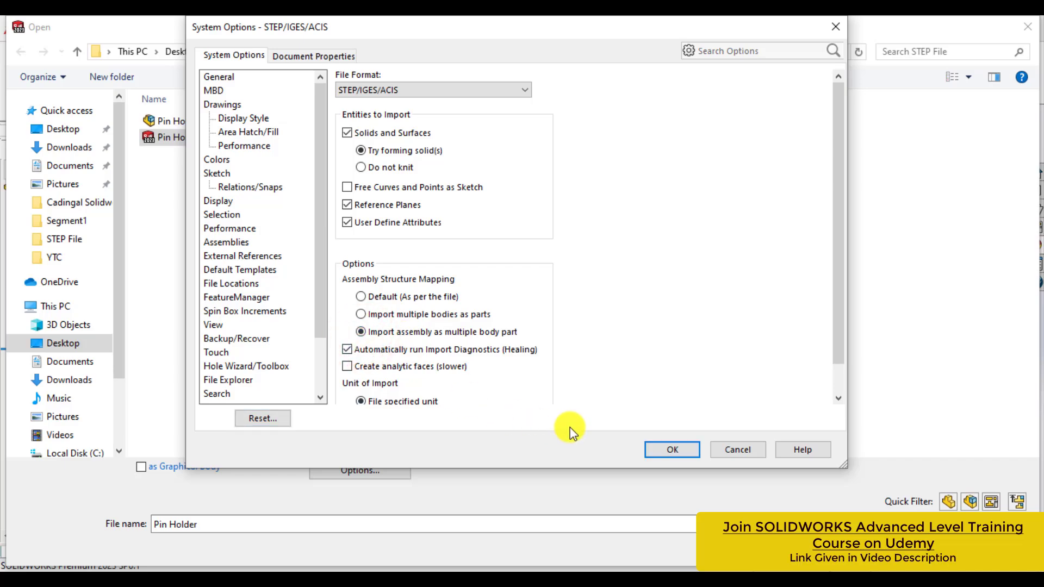
click(671, 449)
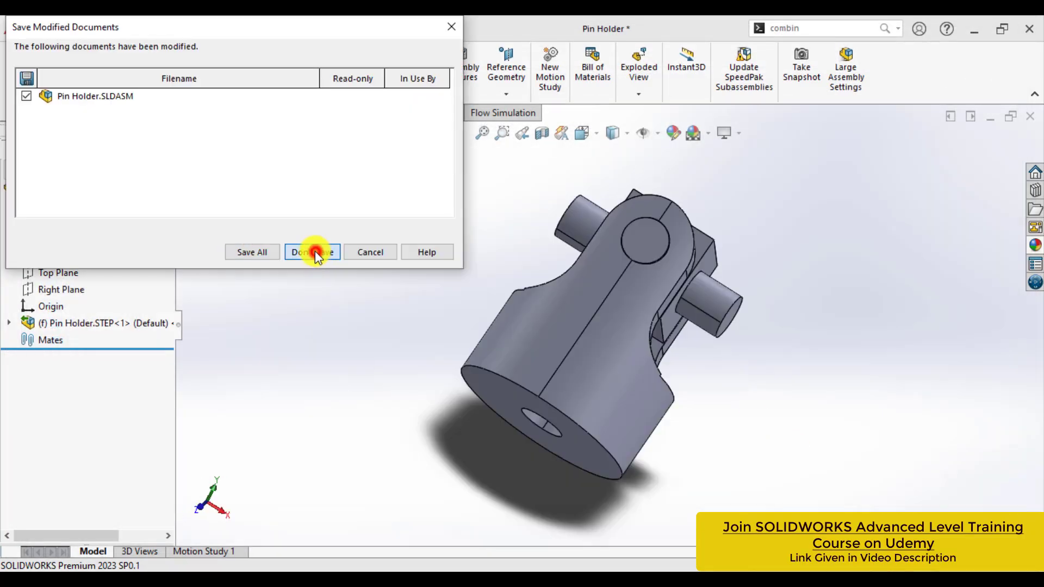
- Discard the assembly changes, then expand Solid Bodies(5) and select the second body
click(311, 251)
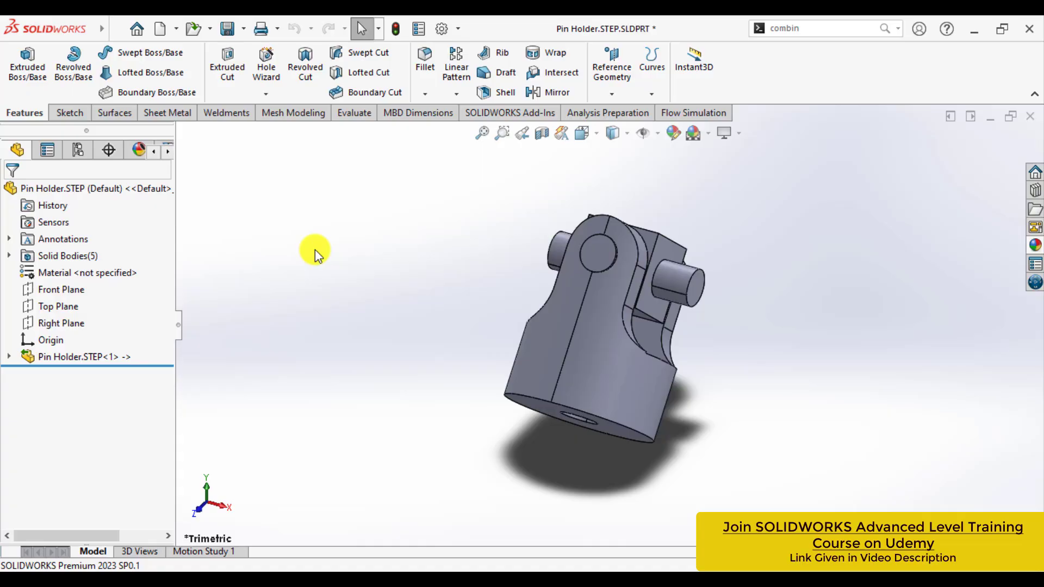
click(68, 255)
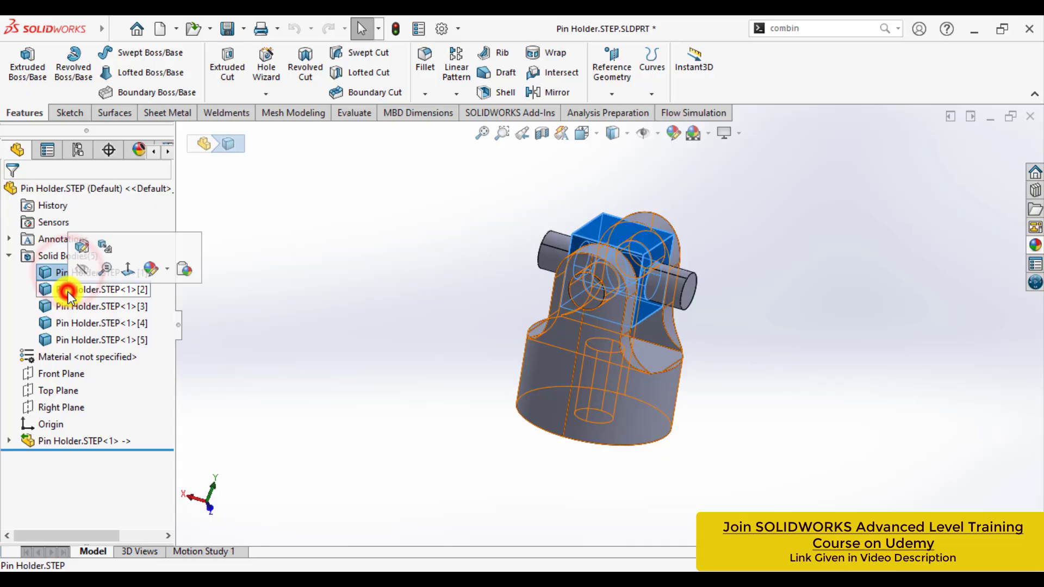
click(101, 323)
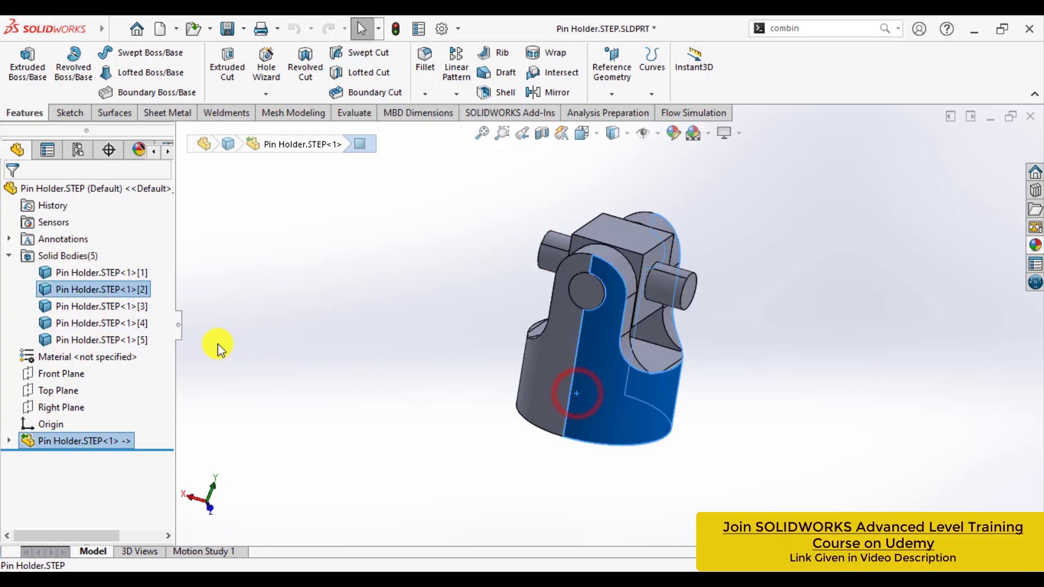
- Insert the second solid body into a new part file named 01
right_click(100, 289)
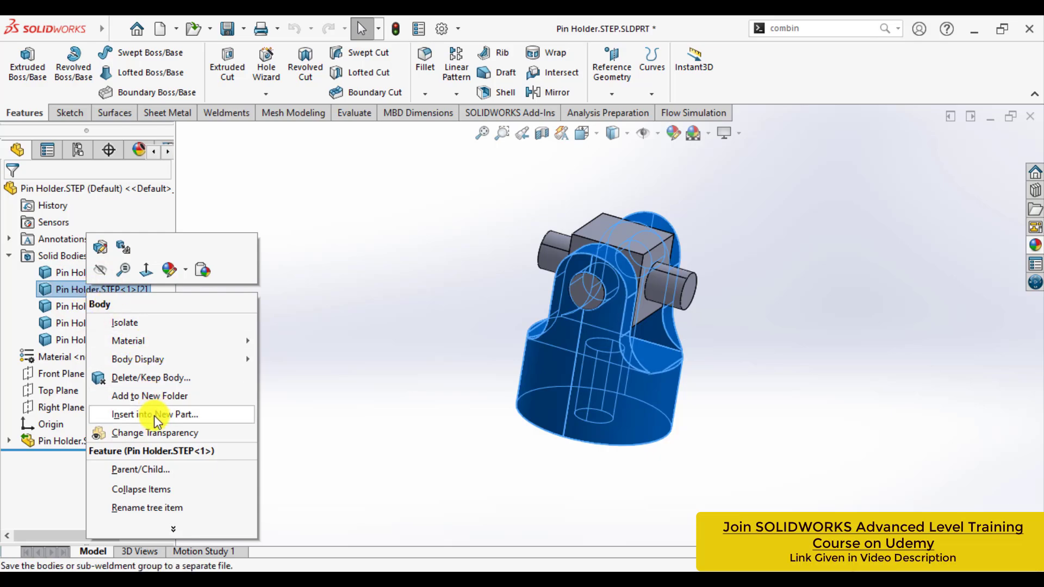
click(155, 414)
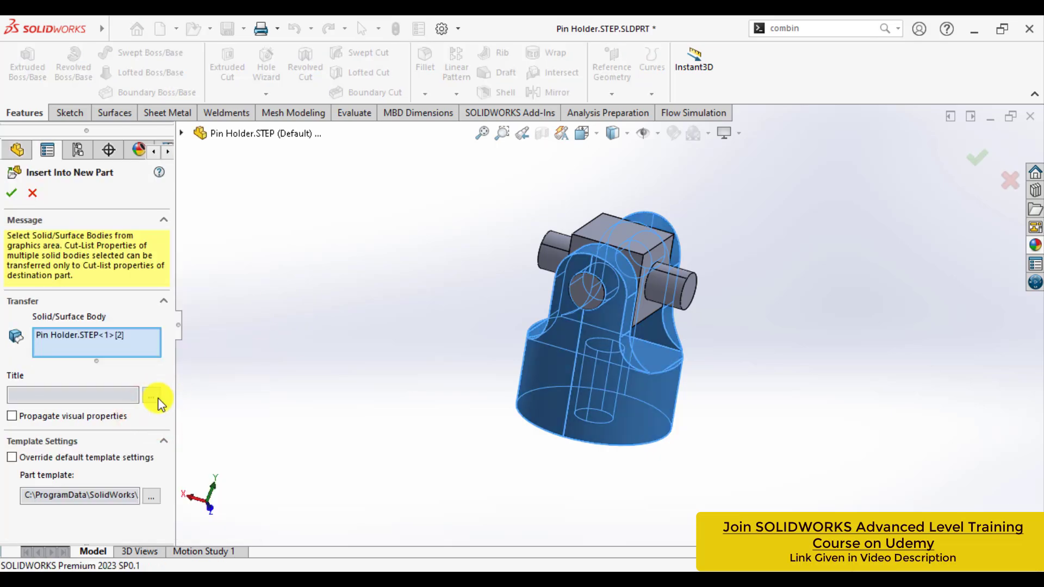
click(151, 395)
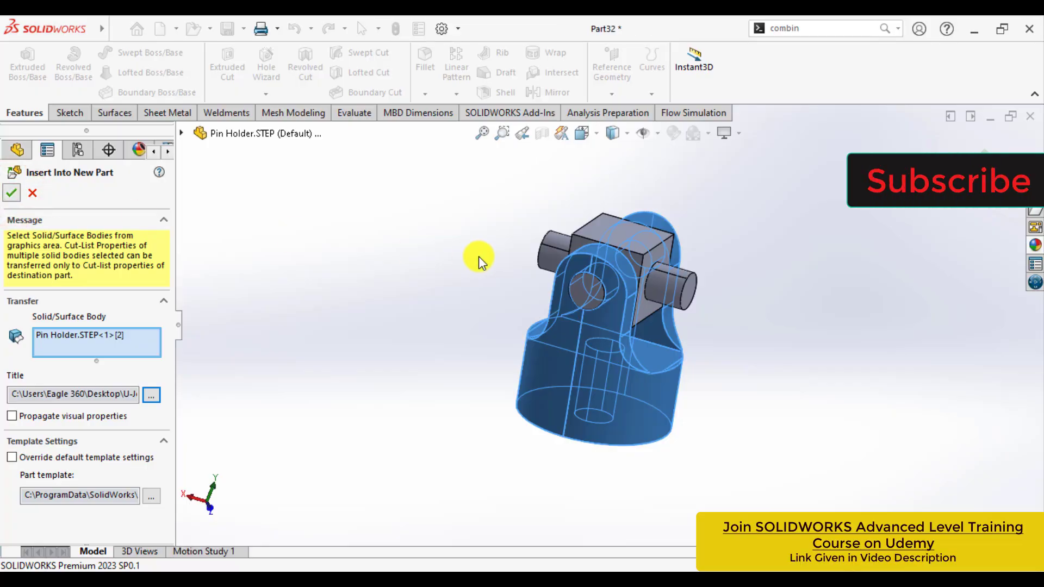
click(12, 192)
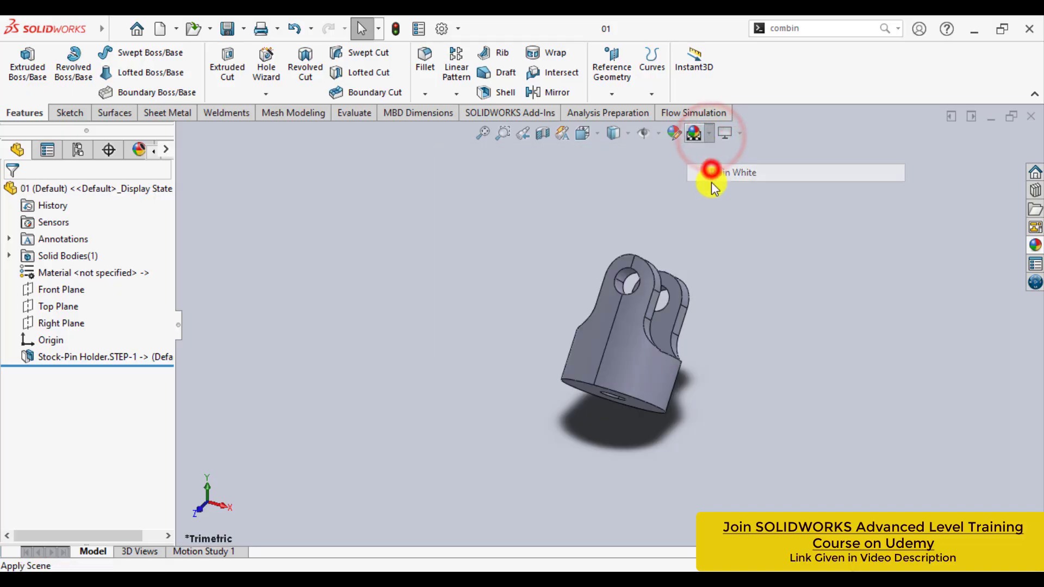
- Apply the Plain White scene to part 01, orbit it, and close the window
click(711, 171)
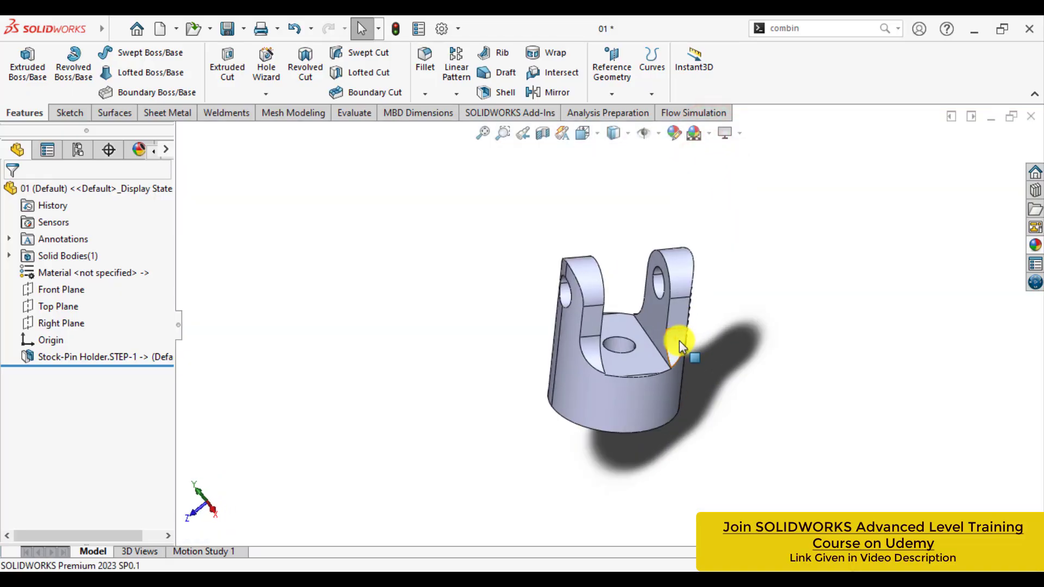
drag(682, 343, 740, 370)
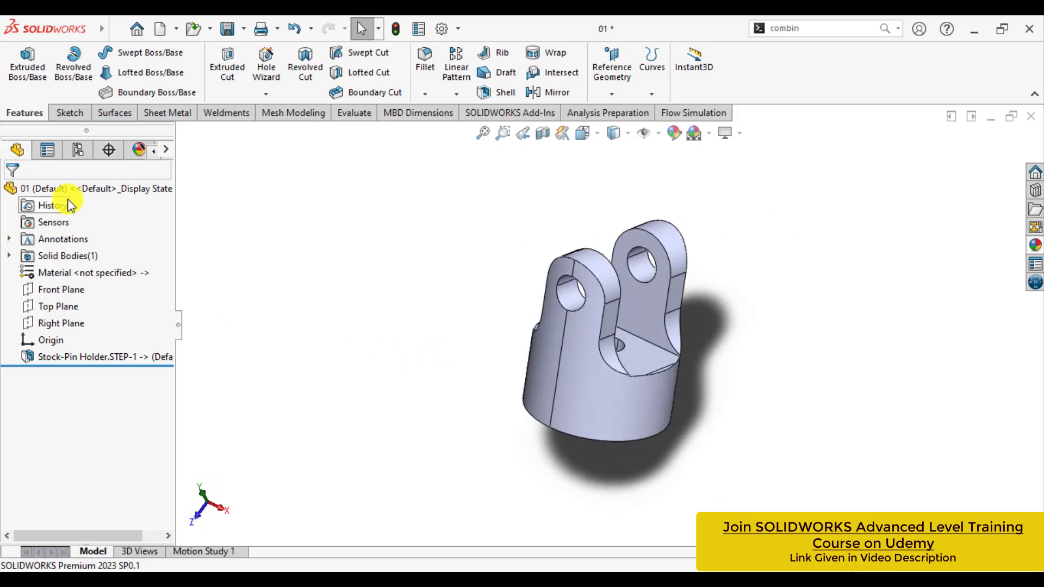
click(1030, 116)
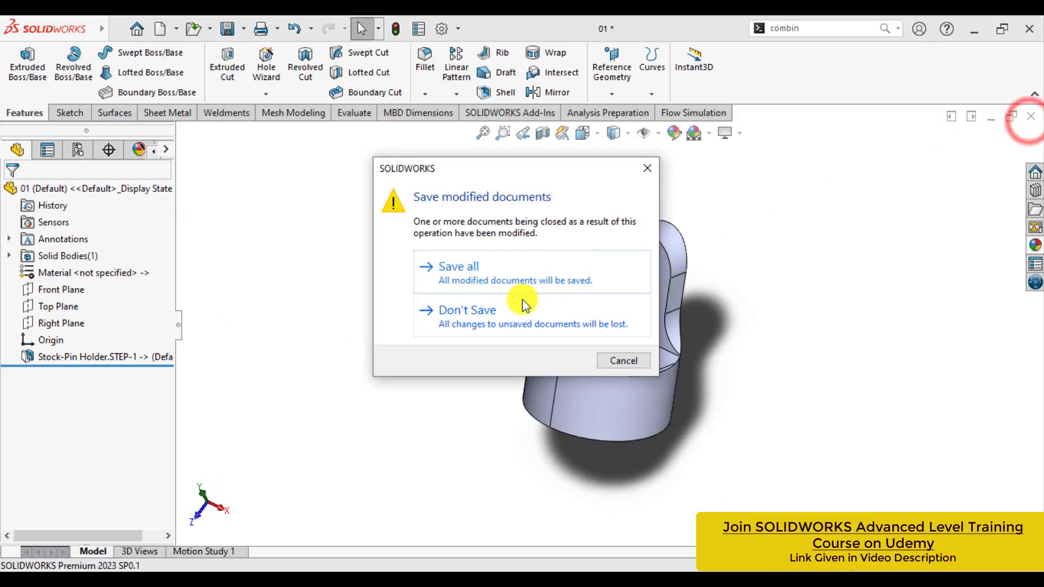
- Close part 01 without saving and open the Pin Holder part's scene list
click(467, 310)
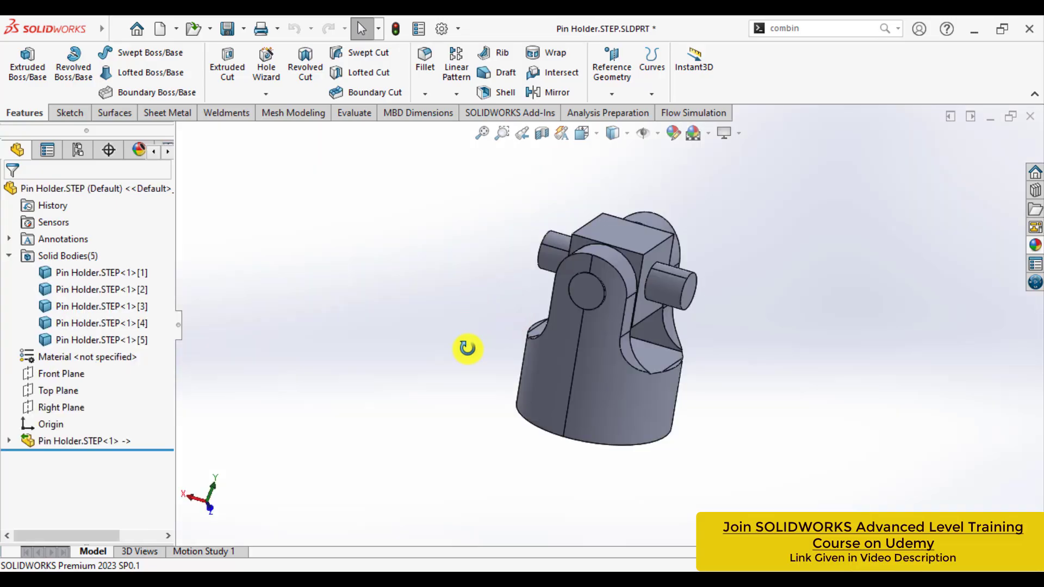
click(712, 134)
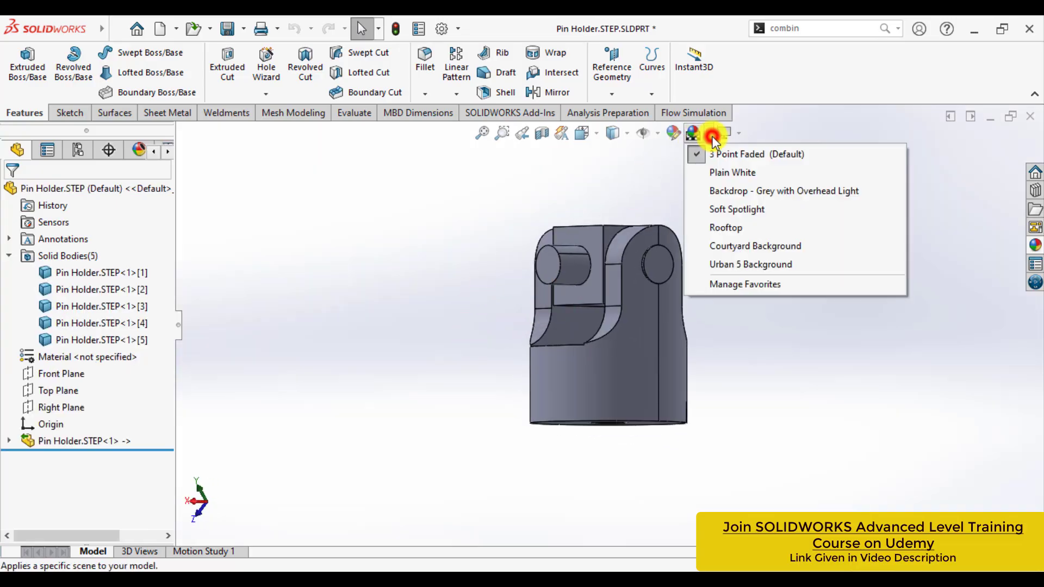